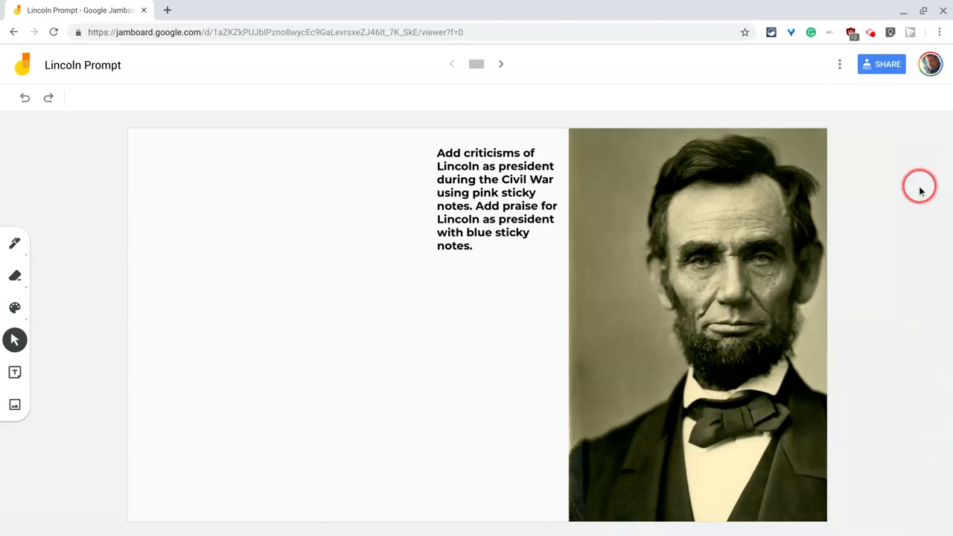
pyautogui.moveTo(916, 188)
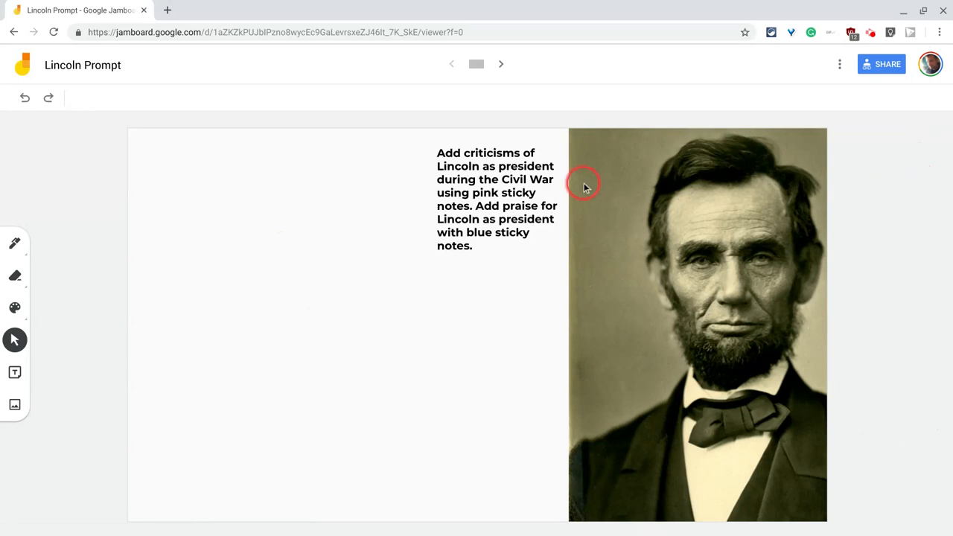
# Step: Start adding an image and search Google Images for 'Linc' (Lincoln)
pyautogui.click(126, 32)
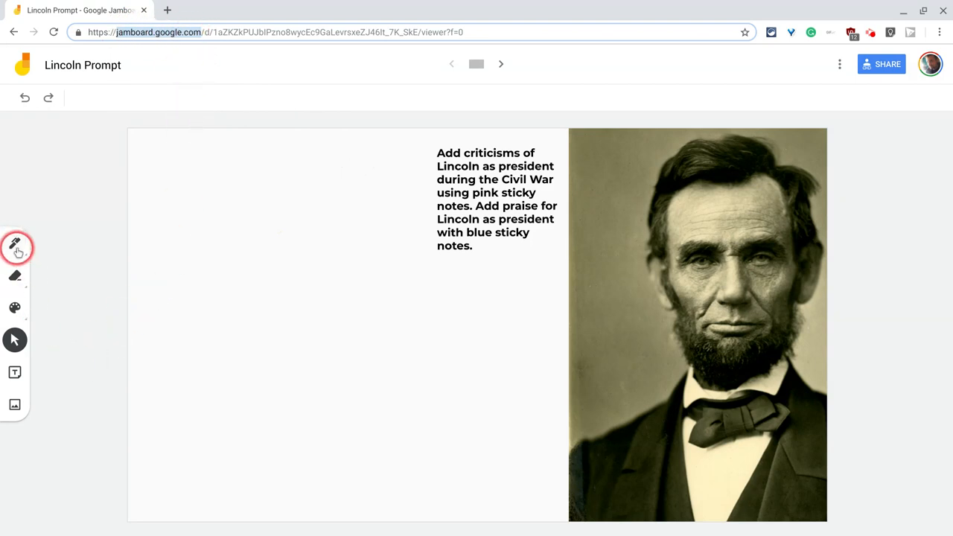
pyautogui.moveTo(12, 402)
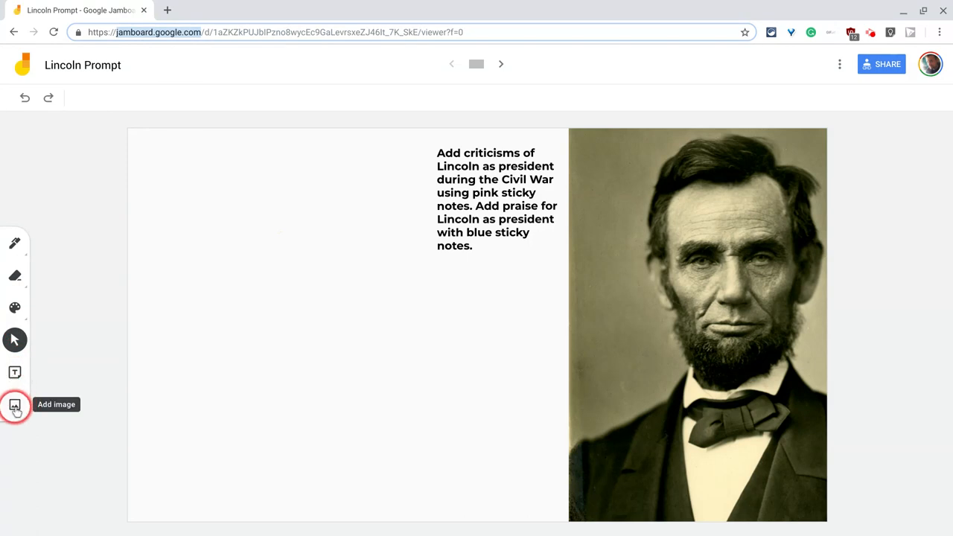
pyautogui.click(13, 405)
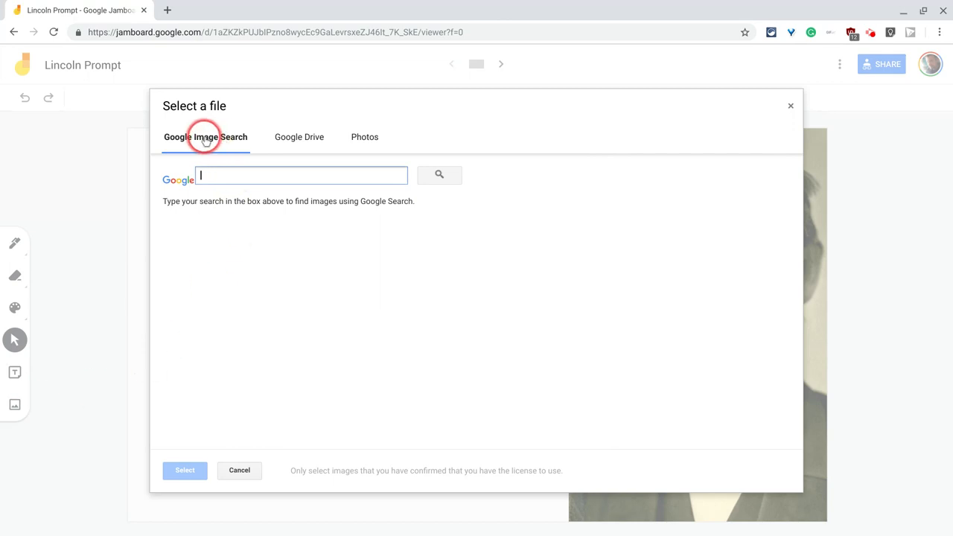
pyautogui.click(300, 137)
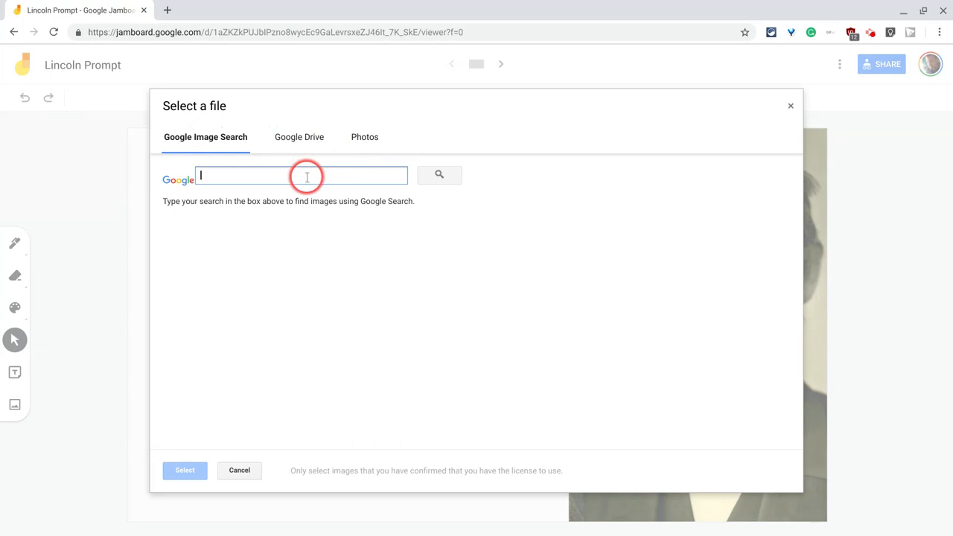
pyautogui.write('Lincoln')
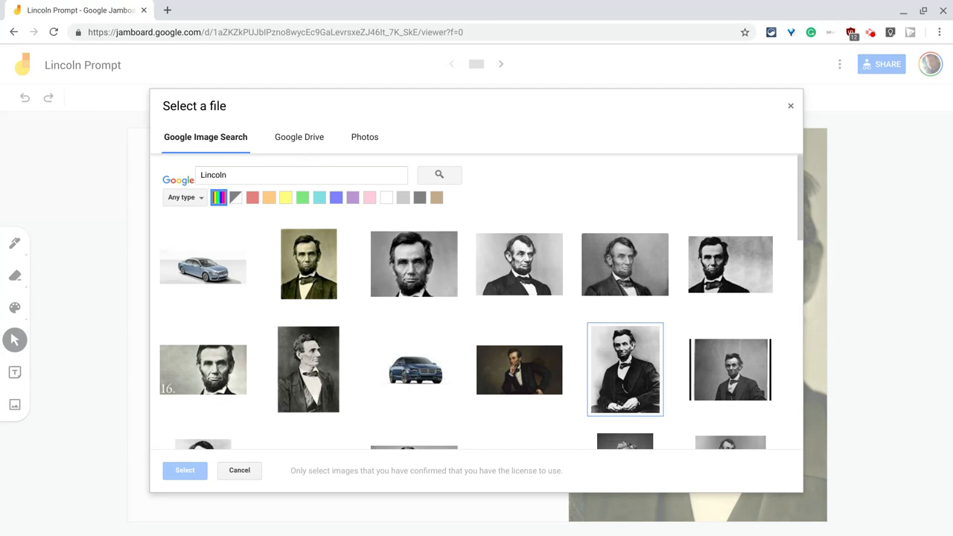
# Step: Choose the black-and-white Lincoln portrait from the search results
pyautogui.click(519, 370)
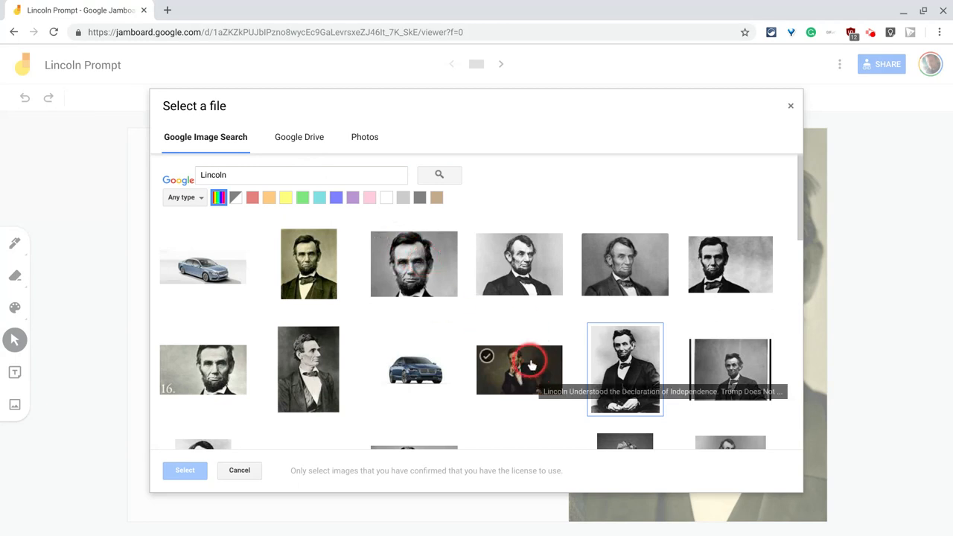
pyautogui.click(519, 264)
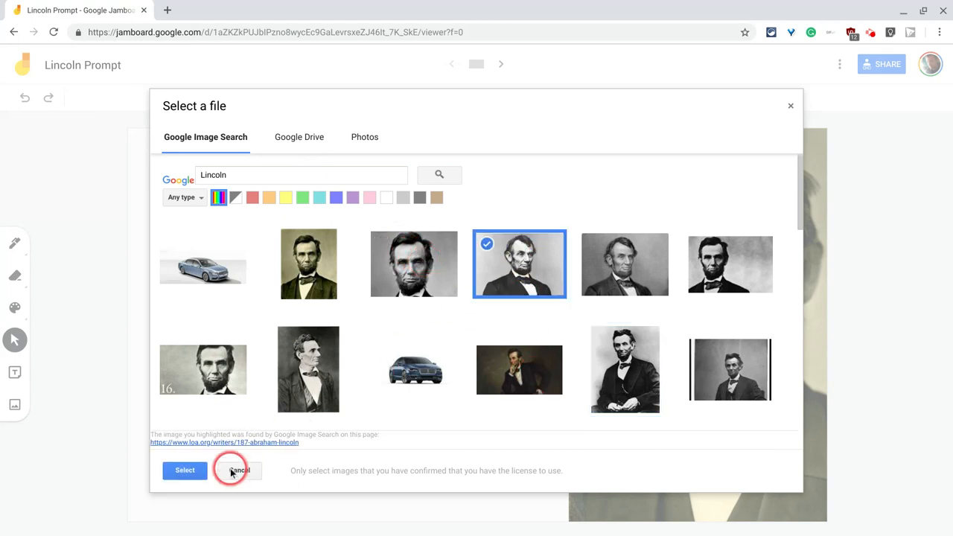
# Step: Insert the portrait, enlarge it and position it in the frame's lower left
pyautogui.click(184, 470)
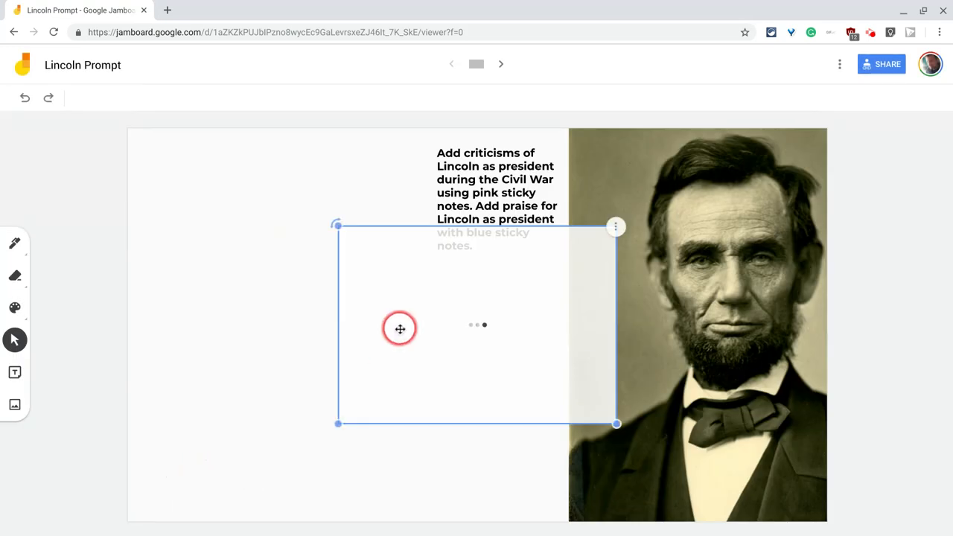
pyautogui.moveTo(400, 329); pyautogui.dragTo(240, 296)
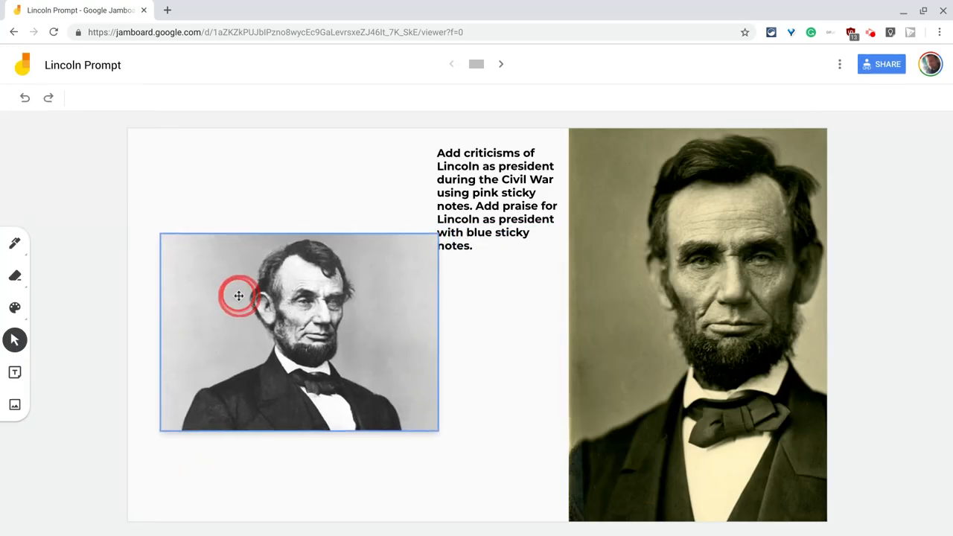
pyautogui.moveTo(439, 430); pyautogui.dragTo(425, 444)
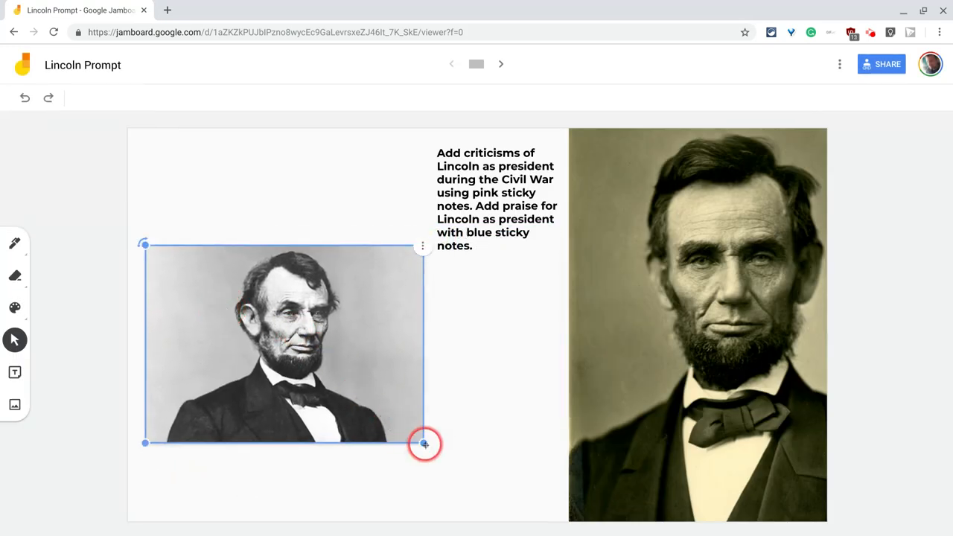
pyautogui.moveTo(425, 444); pyautogui.dragTo(644, 390)
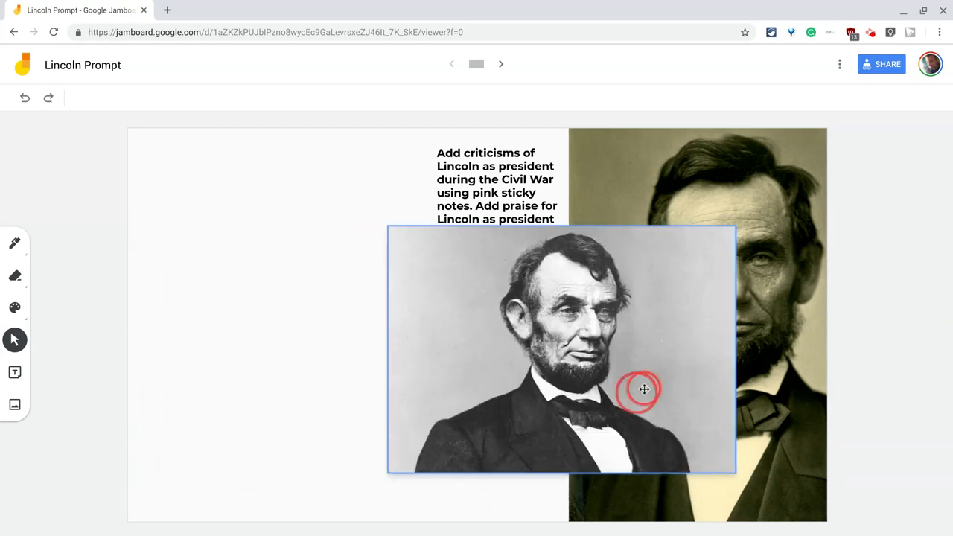
pyautogui.moveTo(645, 389); pyautogui.dragTo(396, 413)
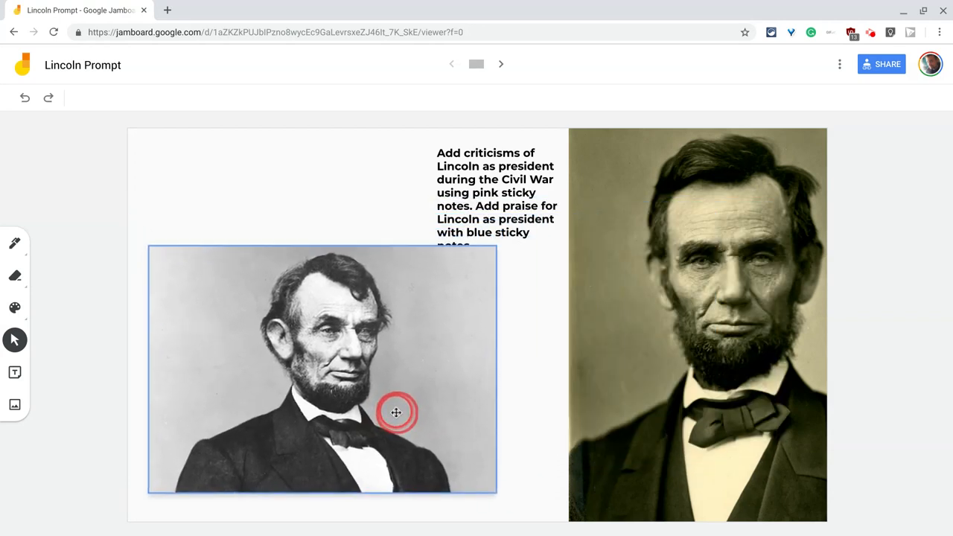